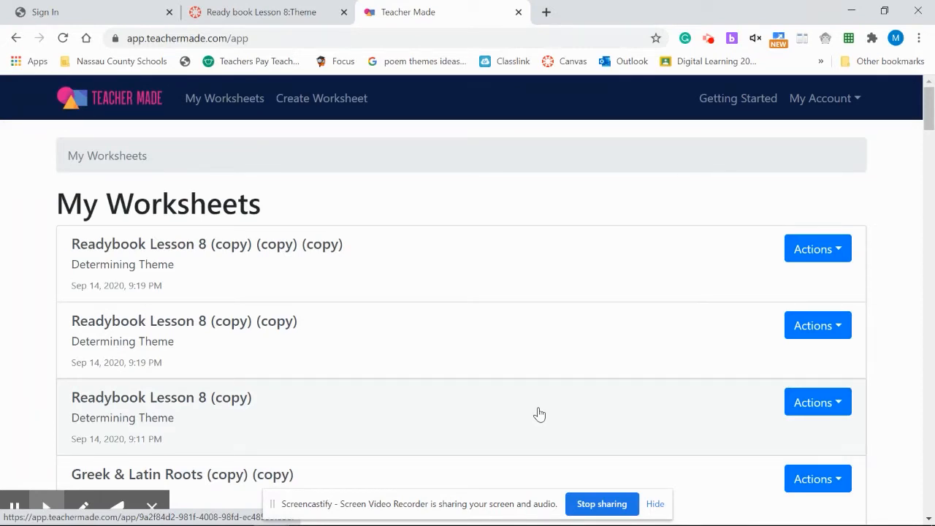
{"action": "mouse_move", "coordinate": [292, 284]}
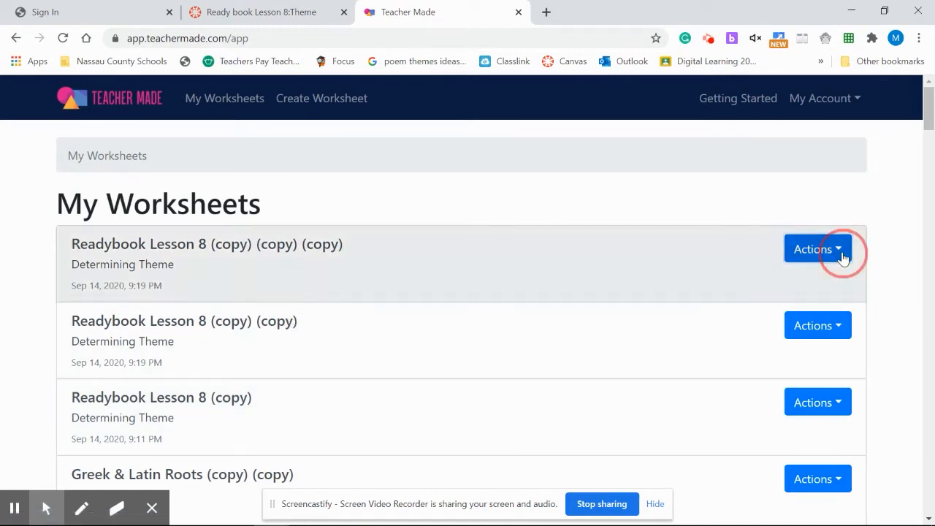
Step: Show the actions menu for the top 'Readybook Lesson 8 (copy) (copy) (copy)' worksheet
{"action": "left_click", "coordinate": [818, 248]}
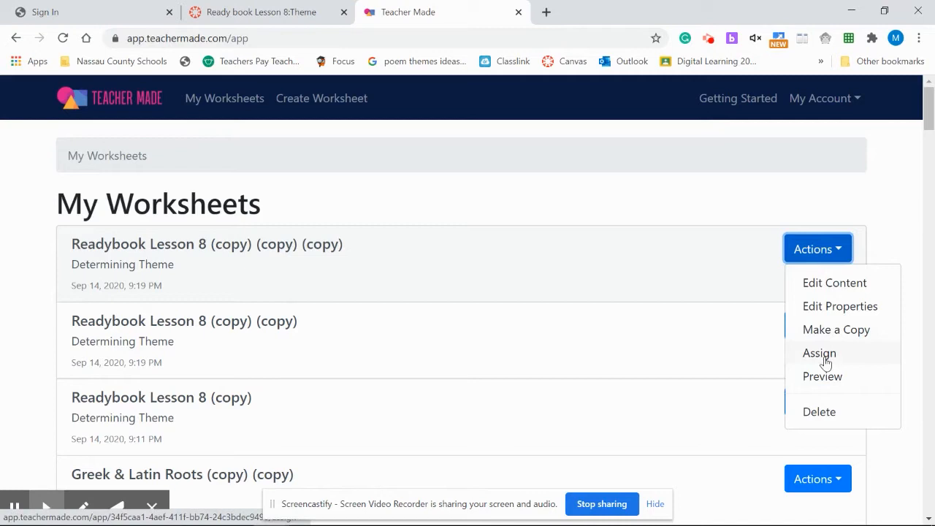
Step: Assign the worksheet with Google account sign-in and Show score, then copy its share link
{"action": "left_click", "coordinate": [819, 353]}
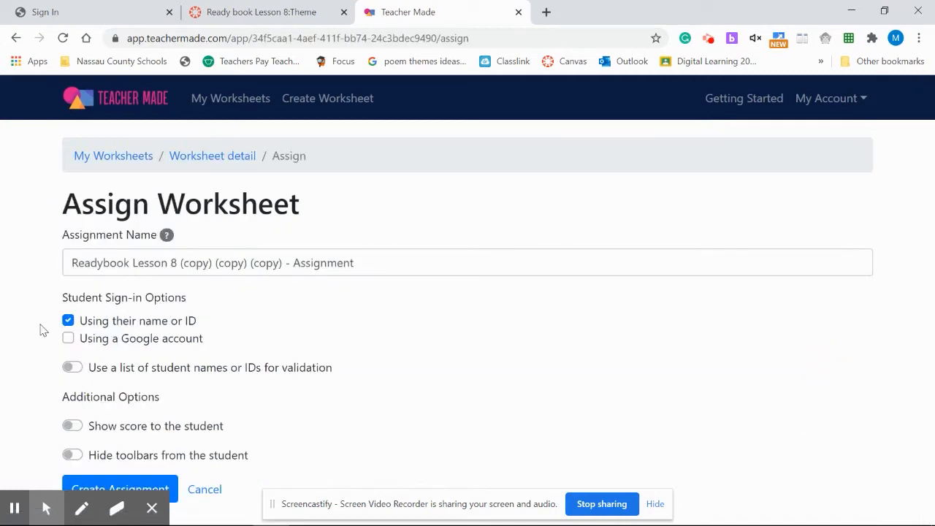
{"action": "left_click", "coordinate": [68, 339]}
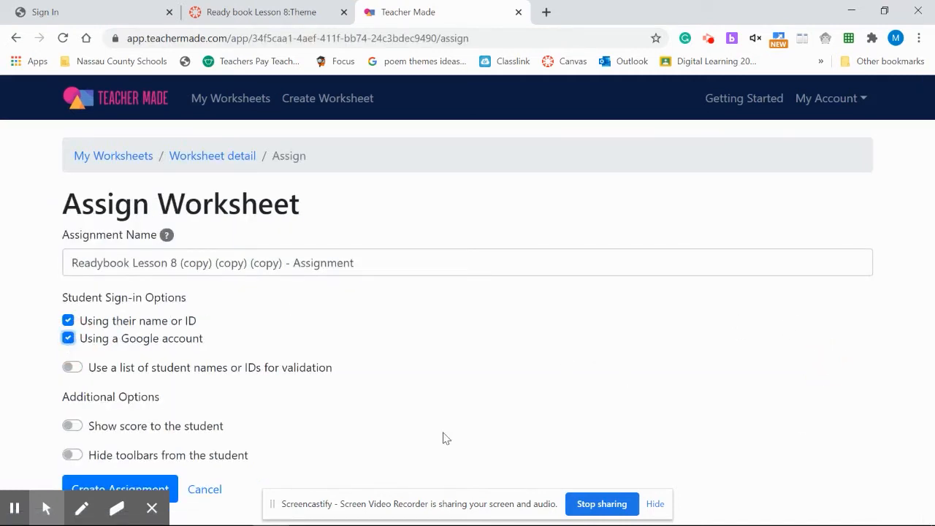
{"action": "left_click", "coordinate": [71, 426]}
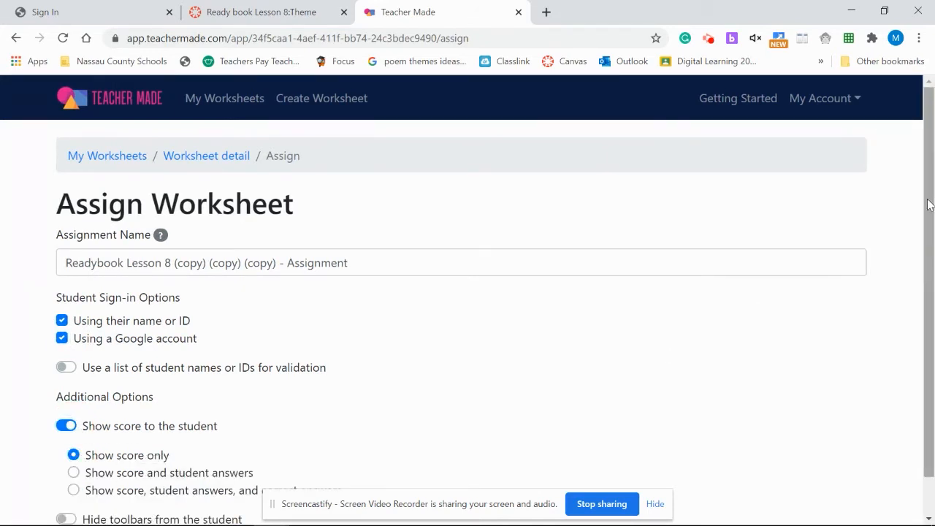
{"action": "scroll", "scroll_direction": "down", "scroll_amount": 3}
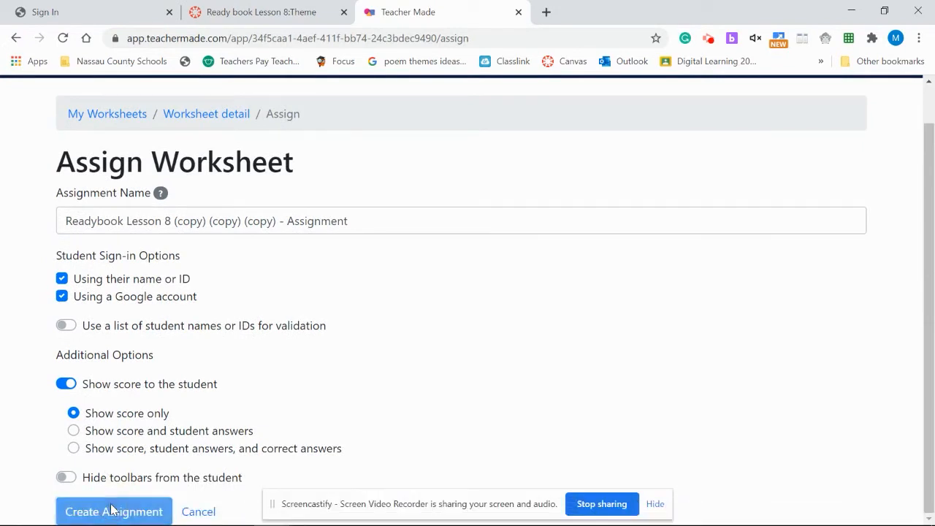
{"action": "left_click", "coordinate": [113, 511]}
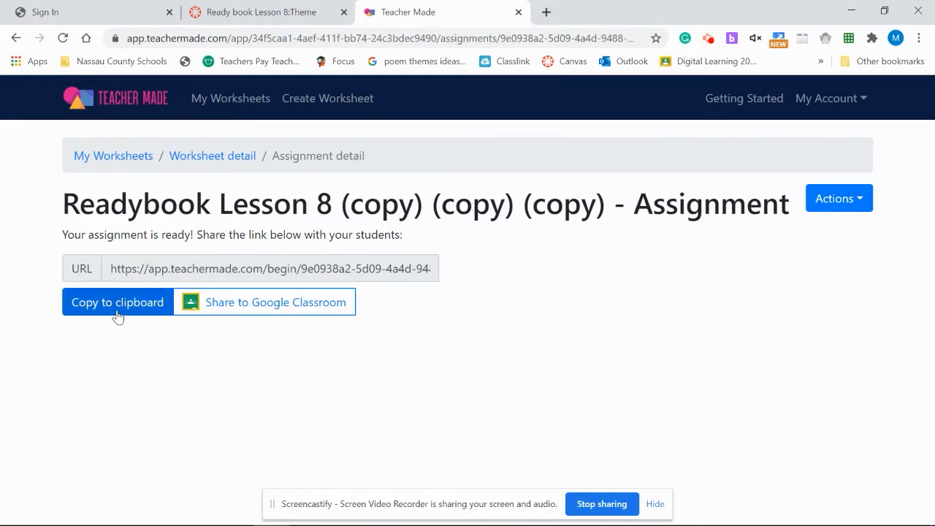
{"action": "left_click", "coordinate": [117, 302]}
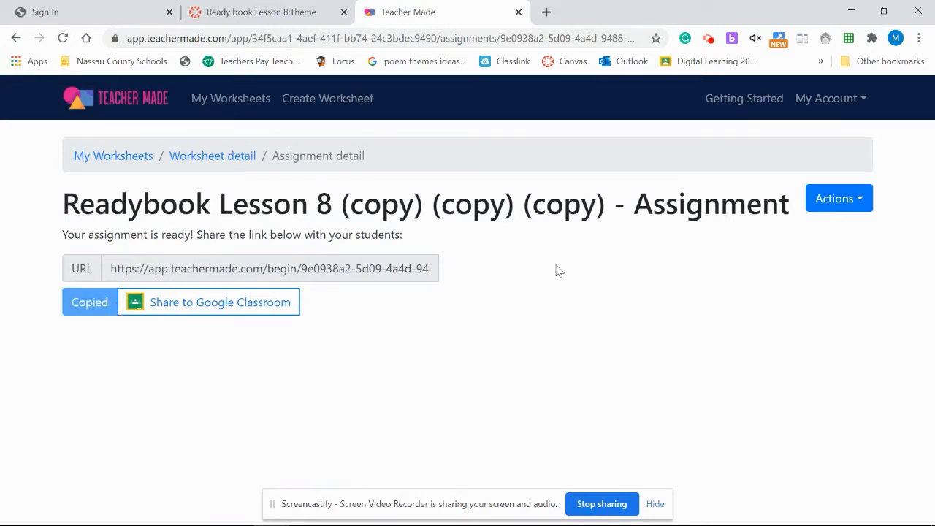
{"action": "left_click", "coordinate": [259, 11]}
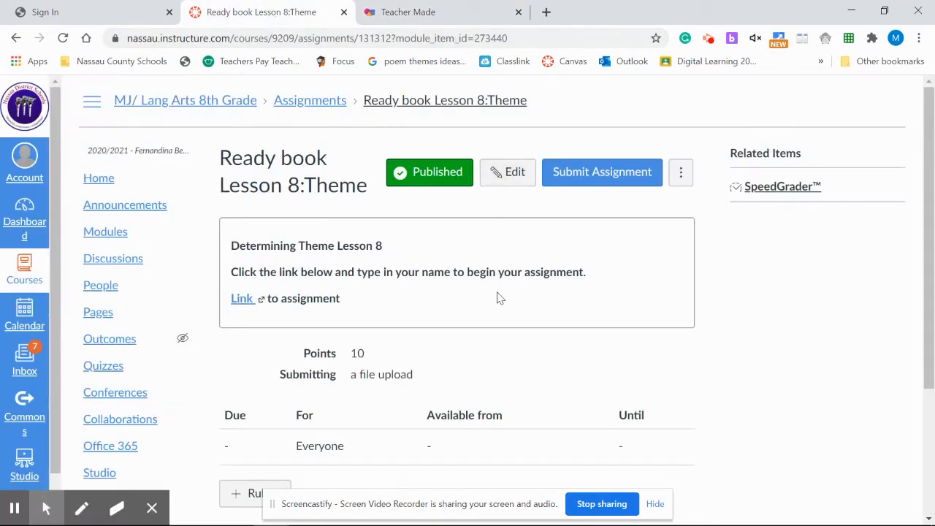
{"action": "mouse_move", "coordinate": [342, 307]}
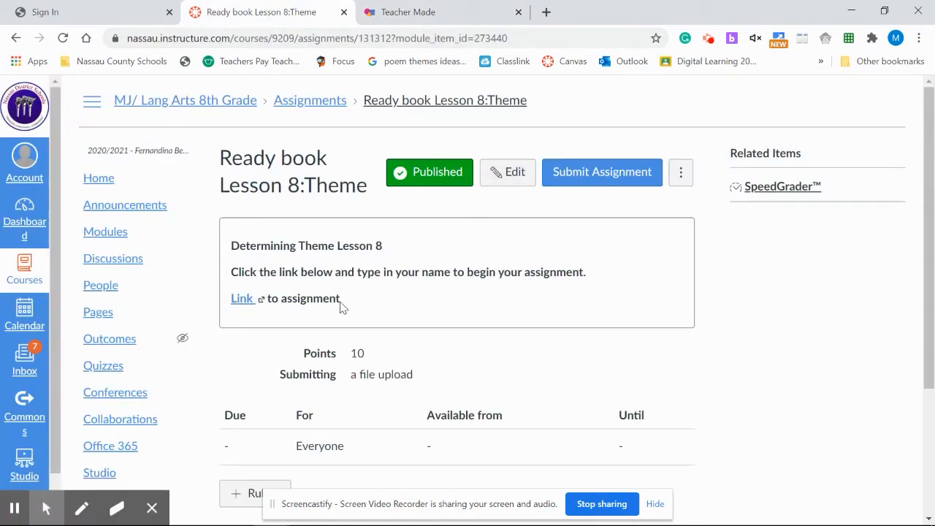
Step: Edit the Ready book Lesson 8:Theme assignment and delete its old description text
{"action": "left_click", "coordinate": [507, 171]}
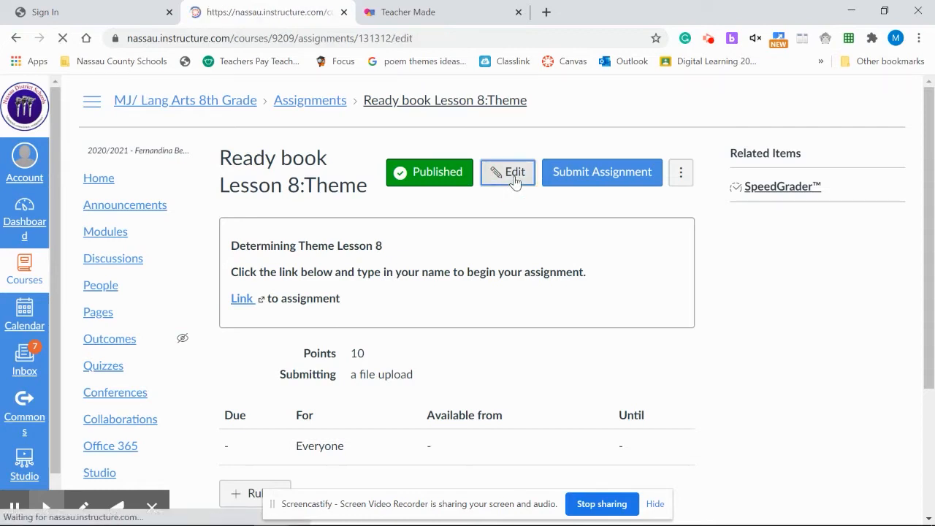
{"action": "left_click", "coordinate": [508, 172]}
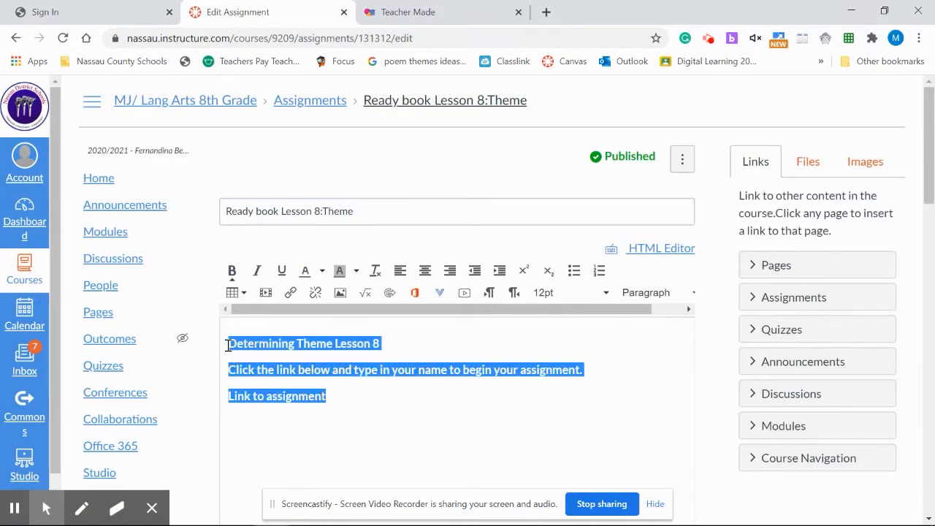
{"action": "key", "text": "Delete"}
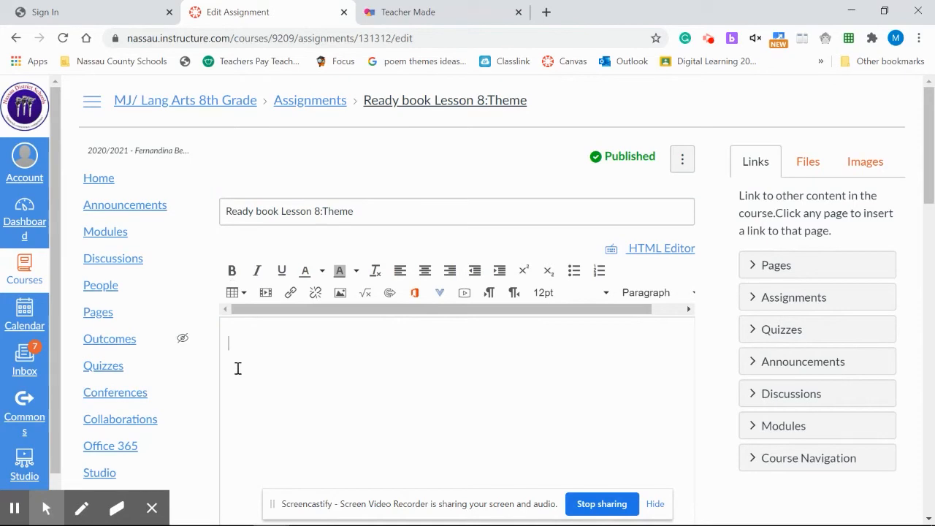
{"action": "mouse_move", "coordinate": [234, 362]}
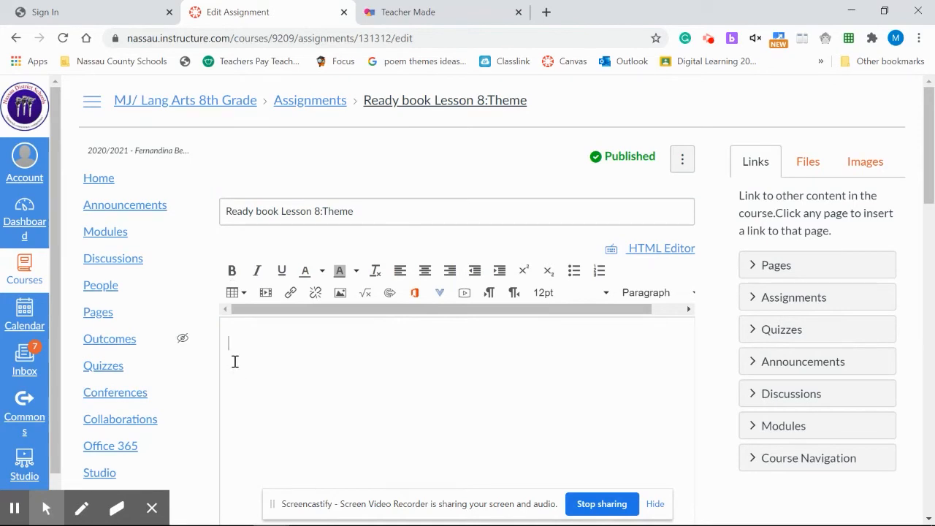
Step: Insert a website link in the description using the pasted TeacherMade assignment URL
{"action": "left_click", "coordinate": [290, 293]}
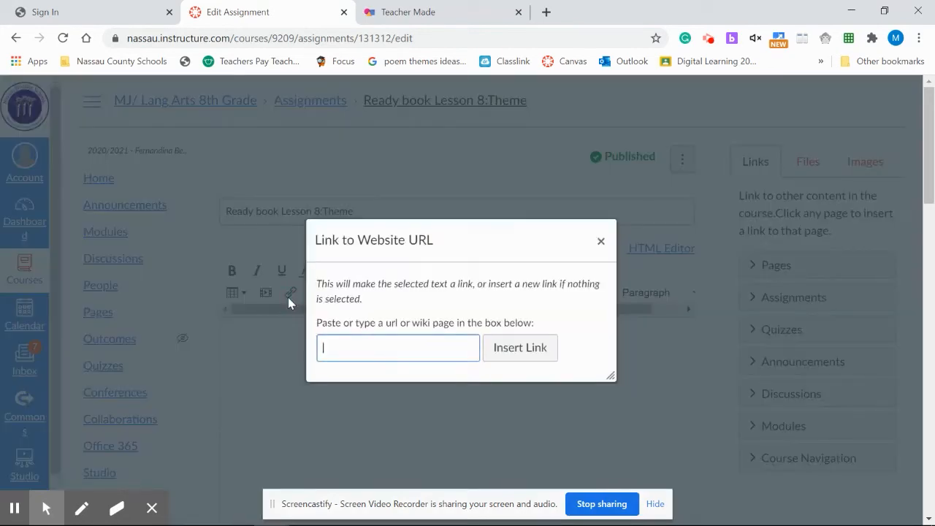
{"action": "mouse_move", "coordinate": [296, 314]}
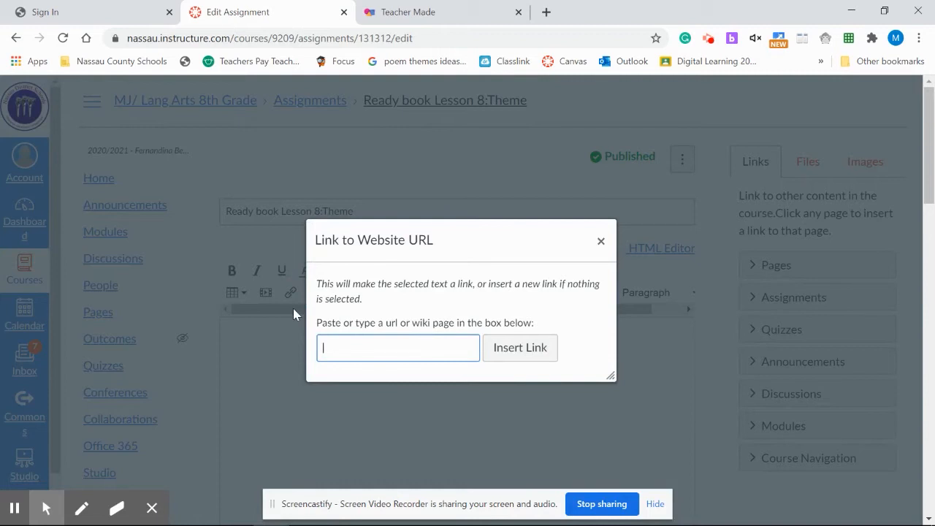
{"action": "type", "text": "-5d09-4a4d-9488-0aa289a55f31"}
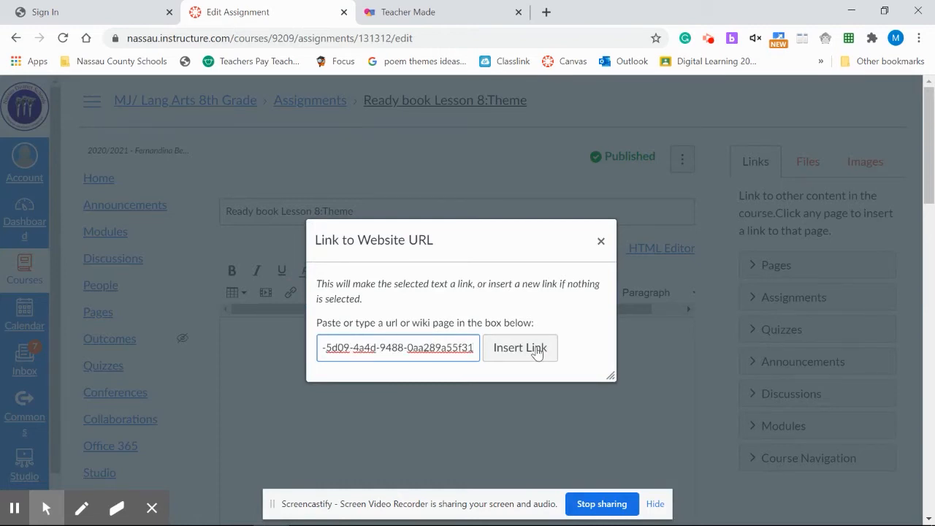
{"action": "left_click", "coordinate": [520, 347]}
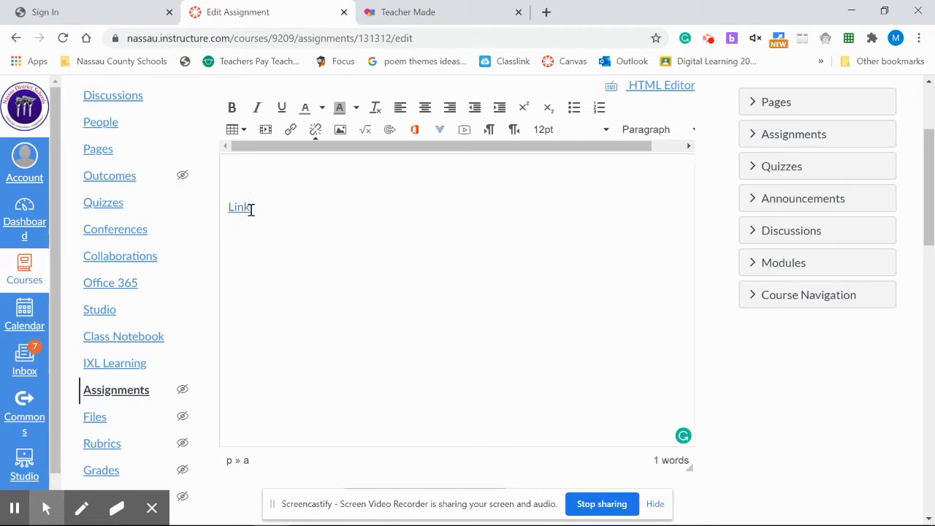
Step: Rename the link to 'Ready book assignment' and add a 'Theme Lesson 8' heading
{"action": "type", "text": "to"}
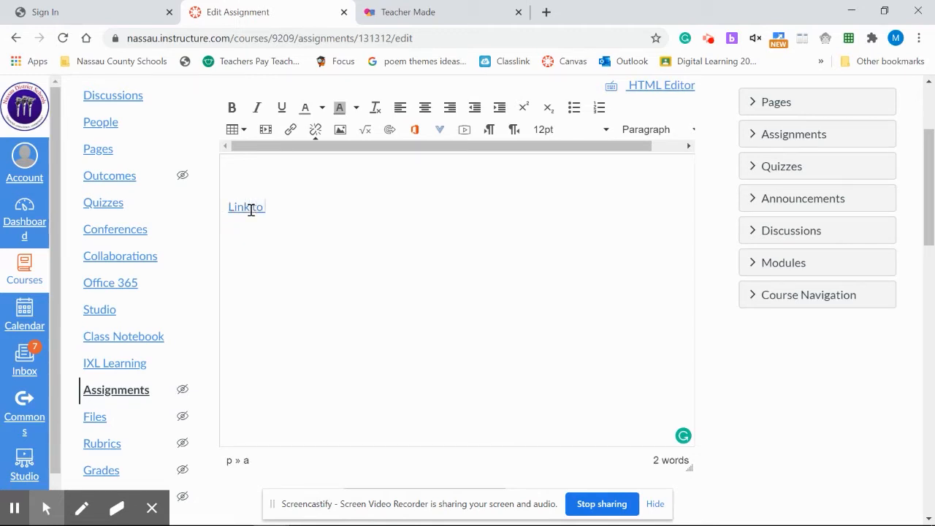
{"action": "type", "text": "Ready"}
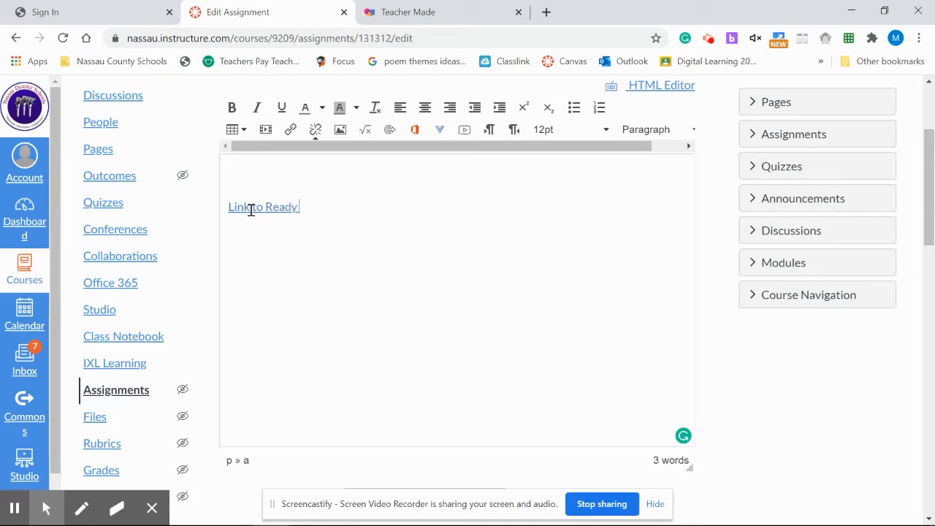
{"action": "type", "text": "book a"}
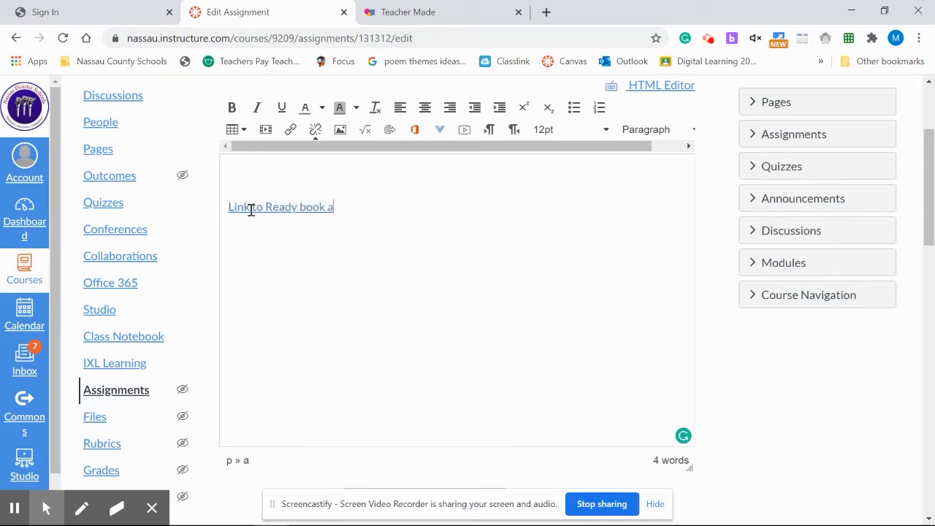
{"action": "type", "text": "ssignment"}
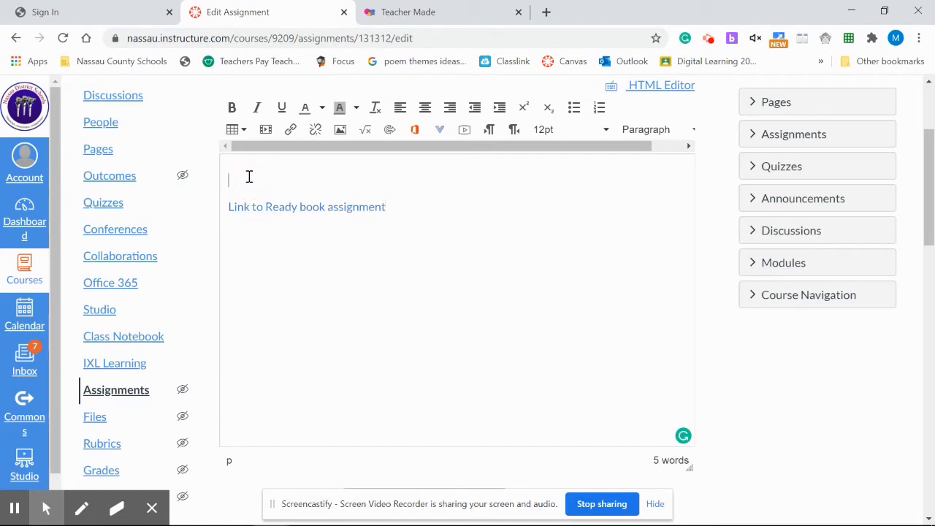
{"action": "type", "text": "Th"}
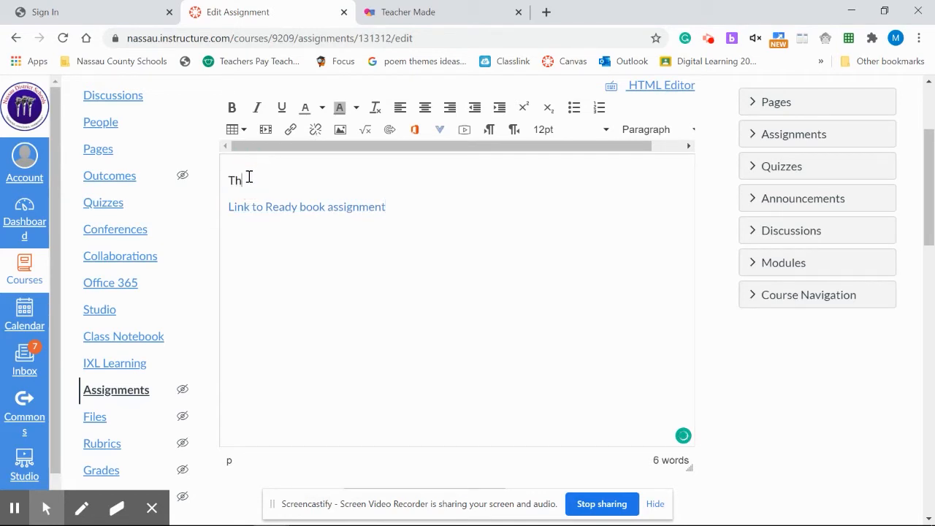
{"action": "type", "text": "eme L"}
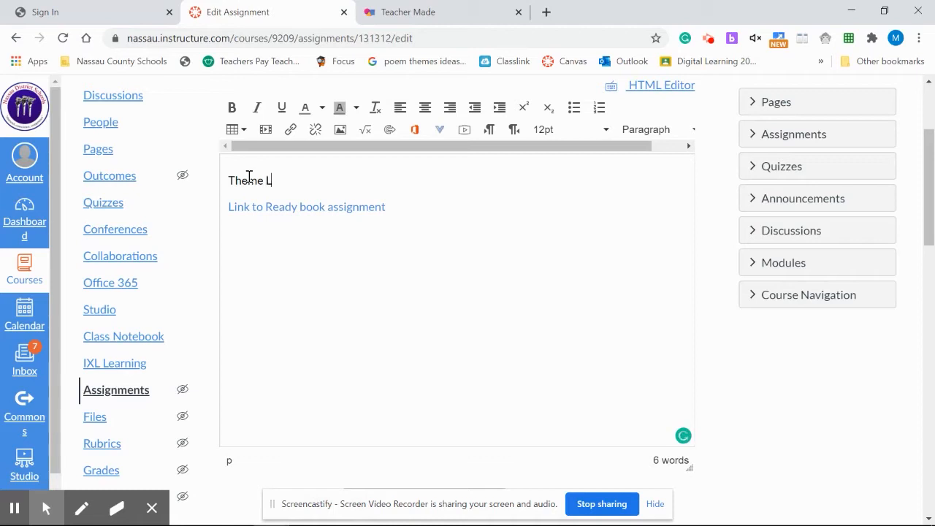
{"action": "type", "text": "esson"}
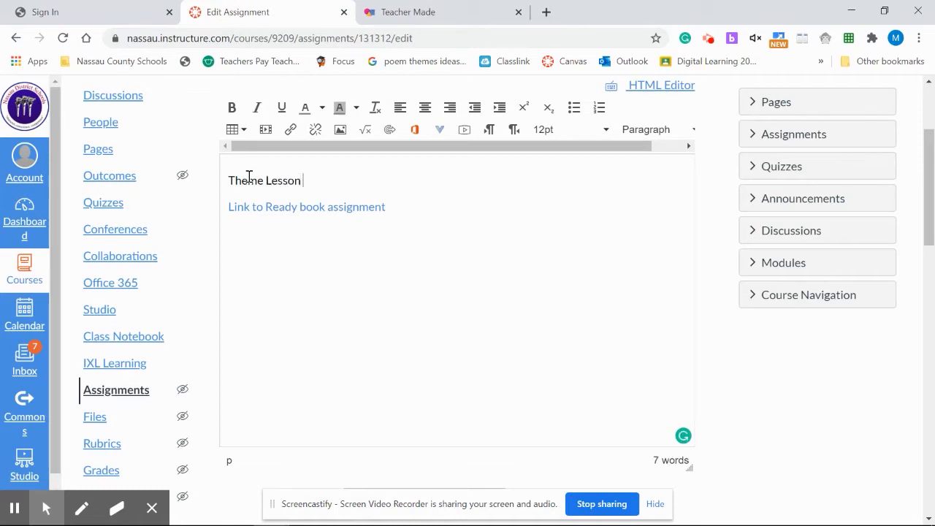
{"action": "type", "text": "8"}
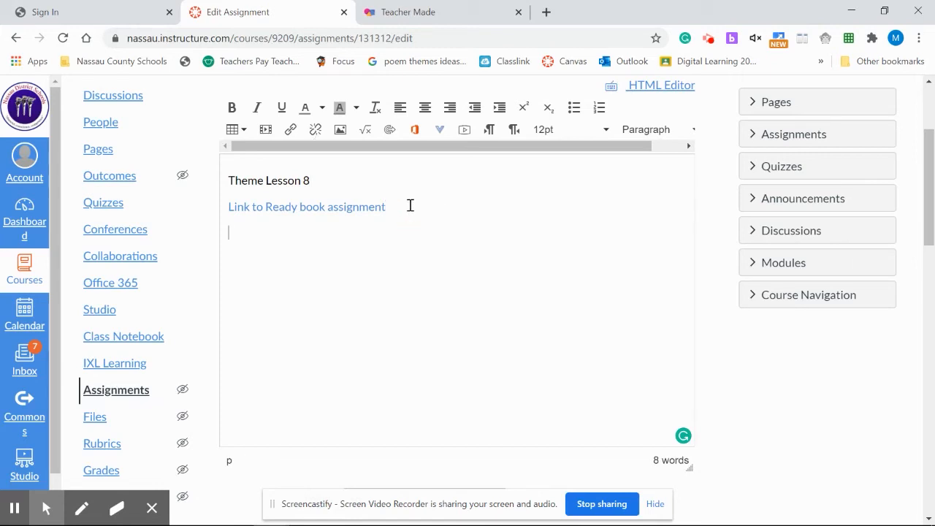
Step: Add the line 'Click on the link above and type your name to begin.'
{"action": "type", "text": "Click"}
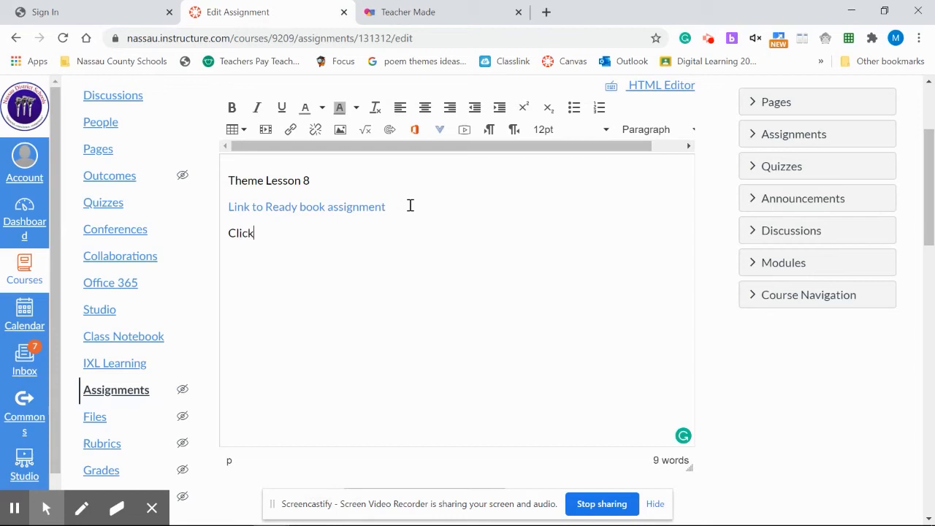
{"action": "type", "text": "on the link above"}
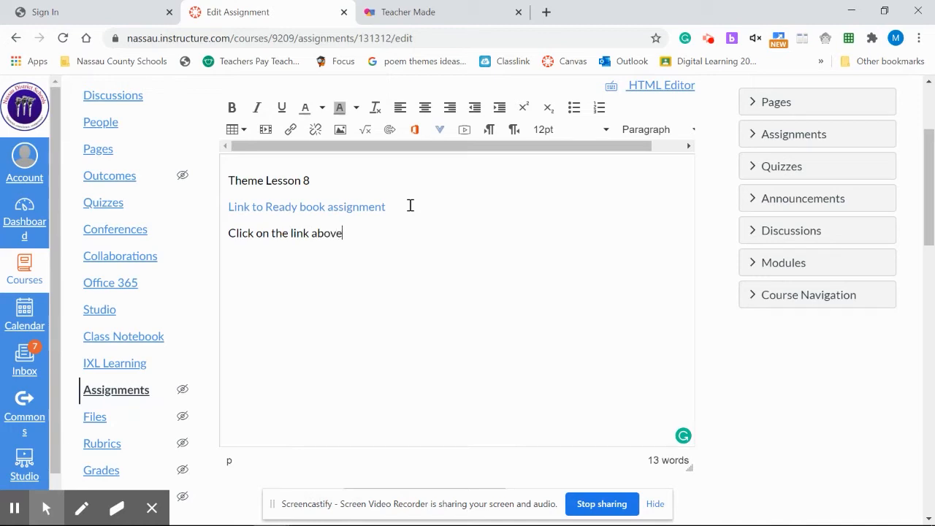
{"action": "type", "text": "and type you"}
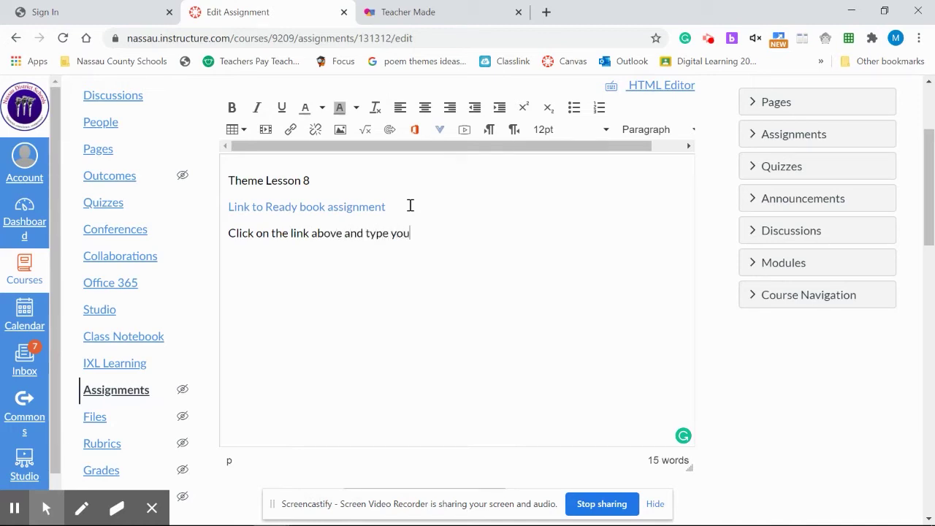
{"action": "type", "text": "r name to"}
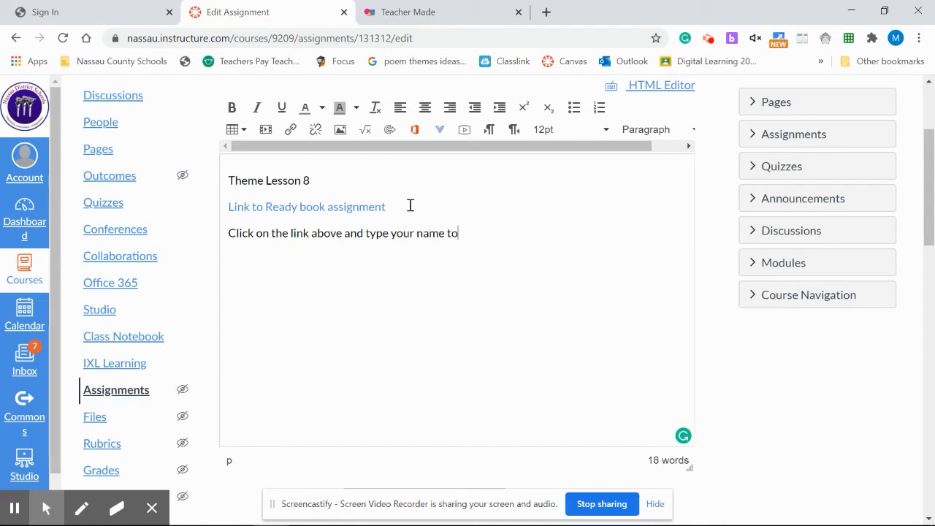
{"action": "type", "text": "begin."}
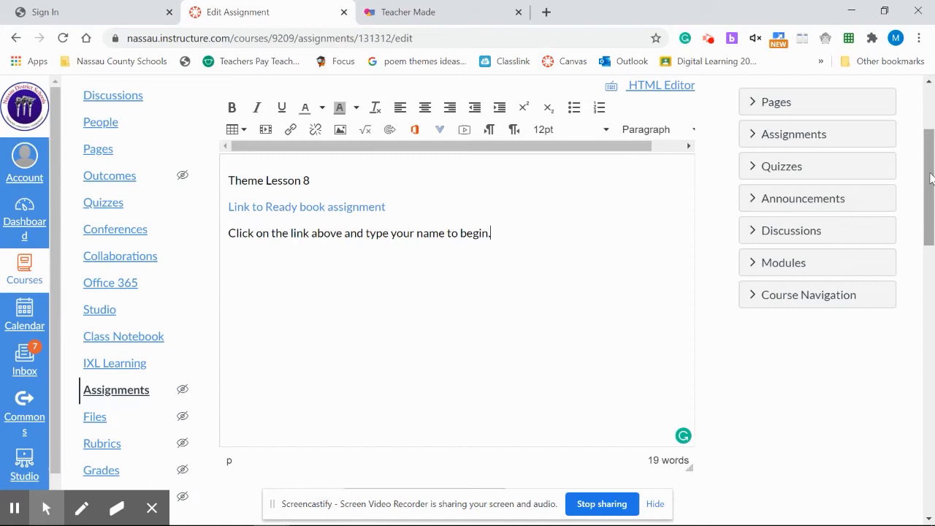
{"action": "scroll", "scroll_direction": "down", "scroll_amount": 3}
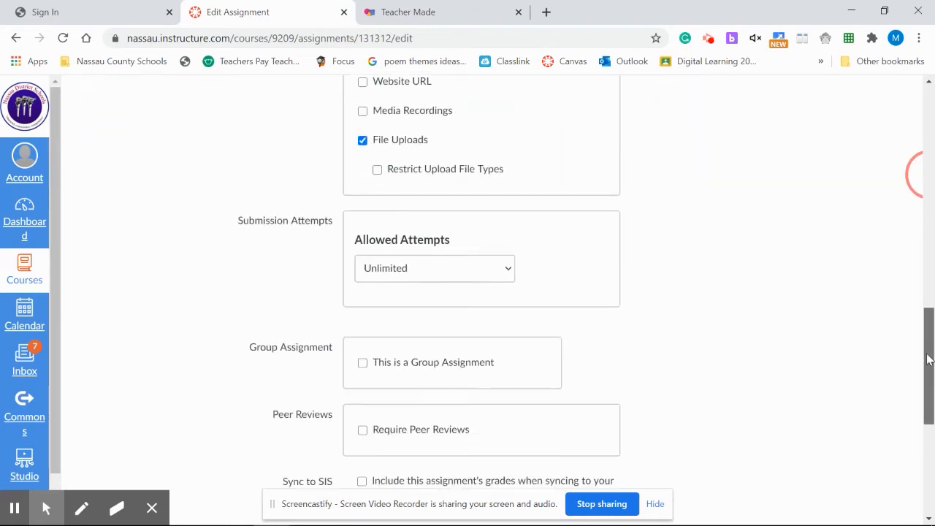
Step: Set the assignment due date to September 18 and save it
{"action": "scroll", "scroll_direction": "down", "scroll_amount": 3}
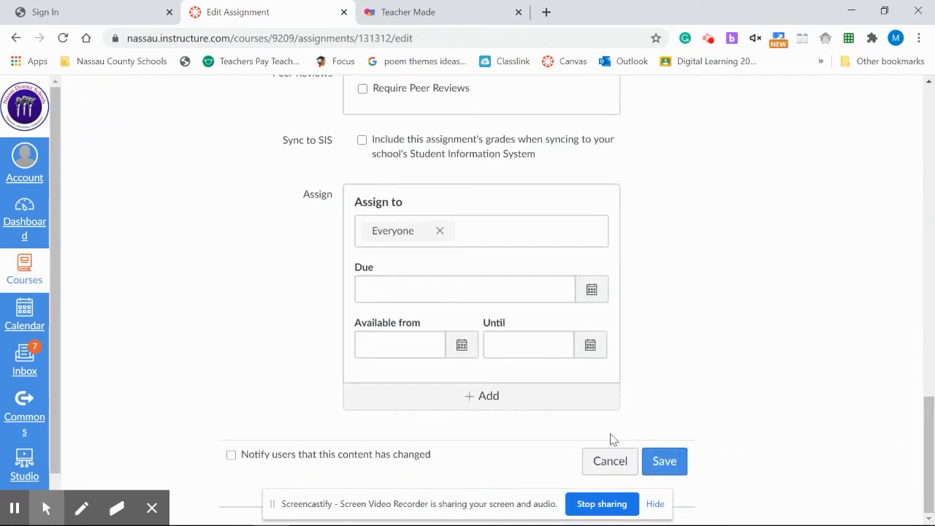
{"action": "mouse_move", "coordinate": [593, 291]}
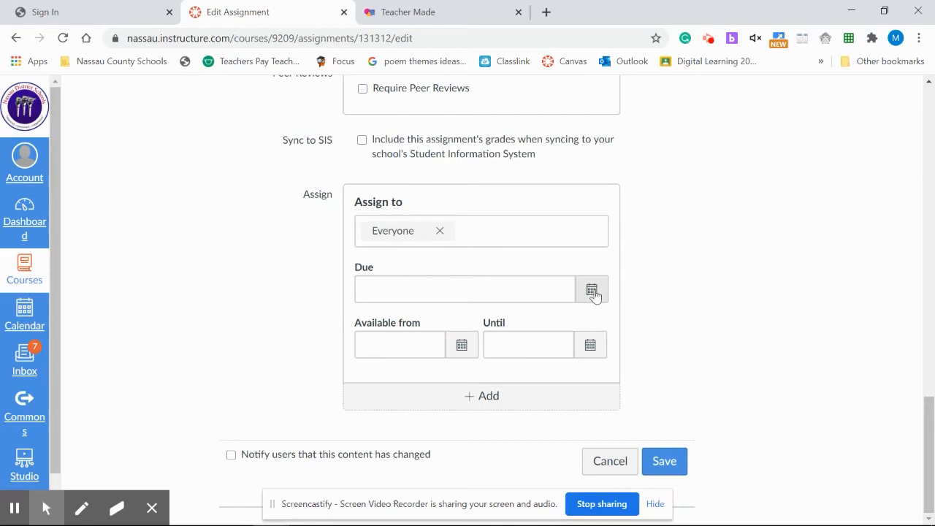
{"action": "left_click", "coordinate": [591, 288]}
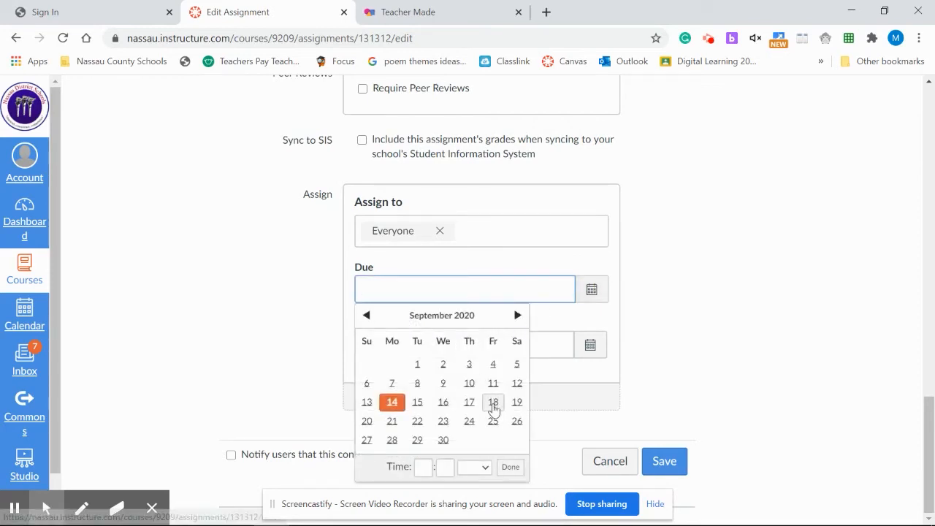
{"action": "left_click", "coordinate": [492, 402]}
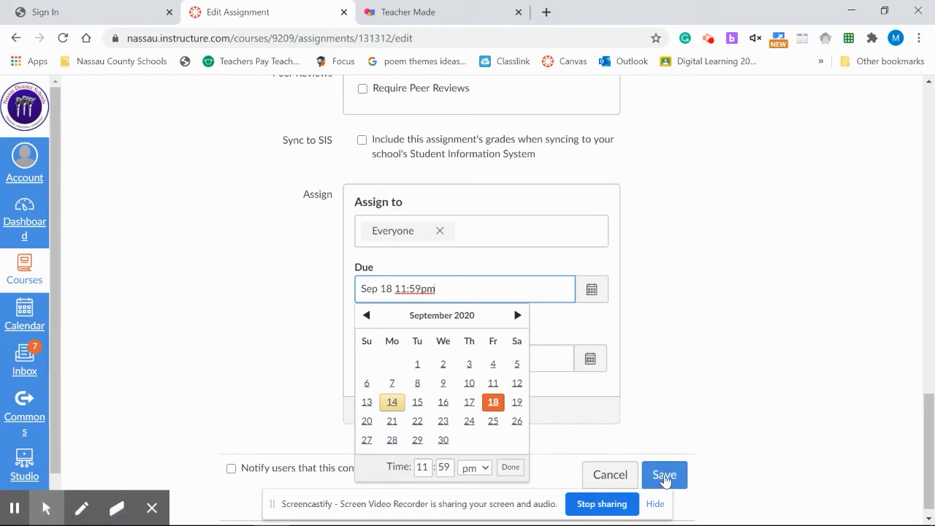
{"action": "left_click", "coordinate": [664, 475]}
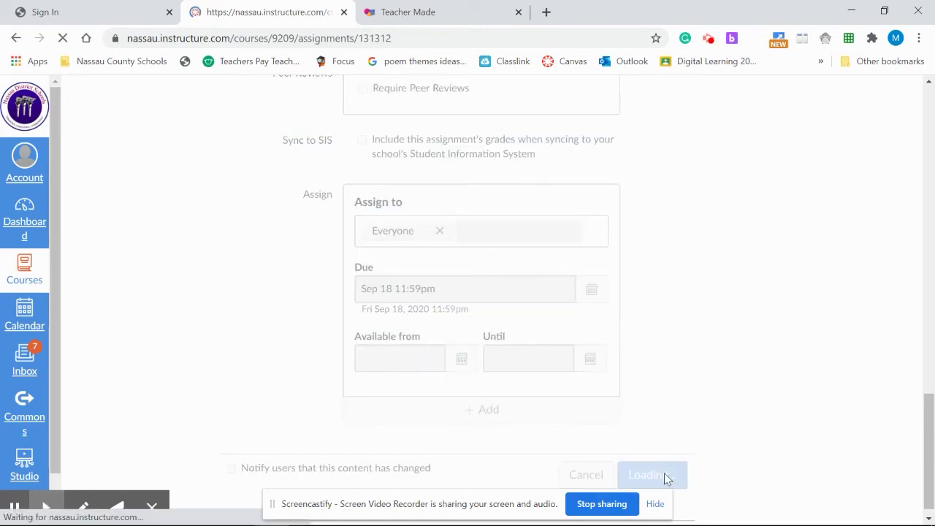
{"action": "left_click", "coordinate": [652, 475]}
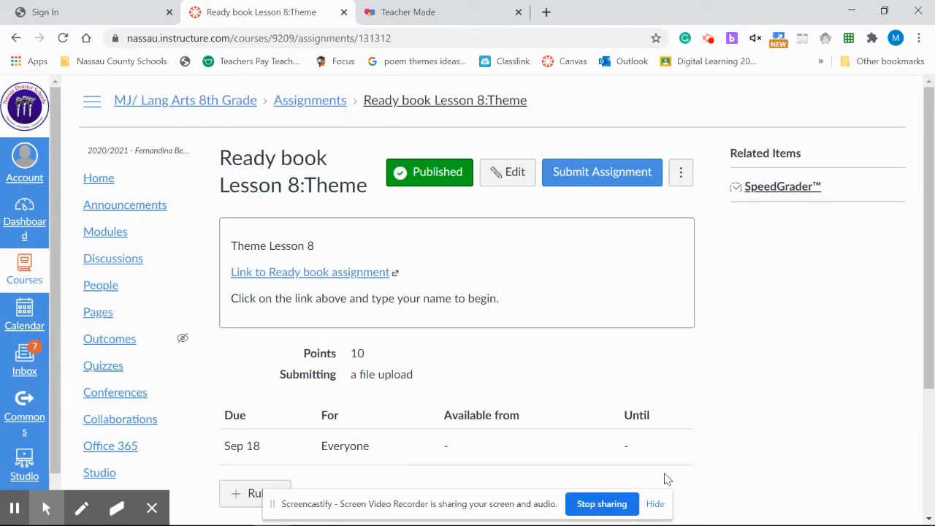
Step: Enter Student View from the course home and open Ready book Lesson 8:Theme from Modules
{"action": "left_click", "coordinate": [99, 178]}
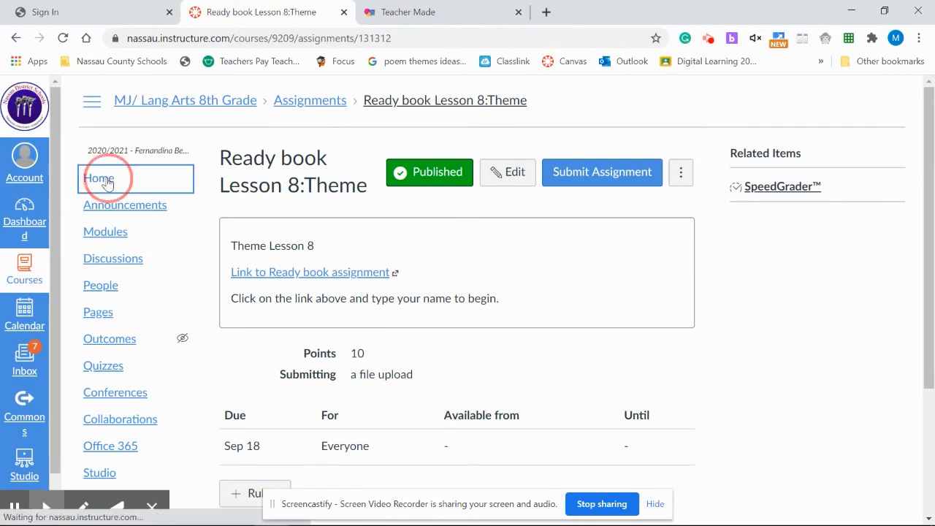
{"action": "left_click", "coordinate": [97, 178]}
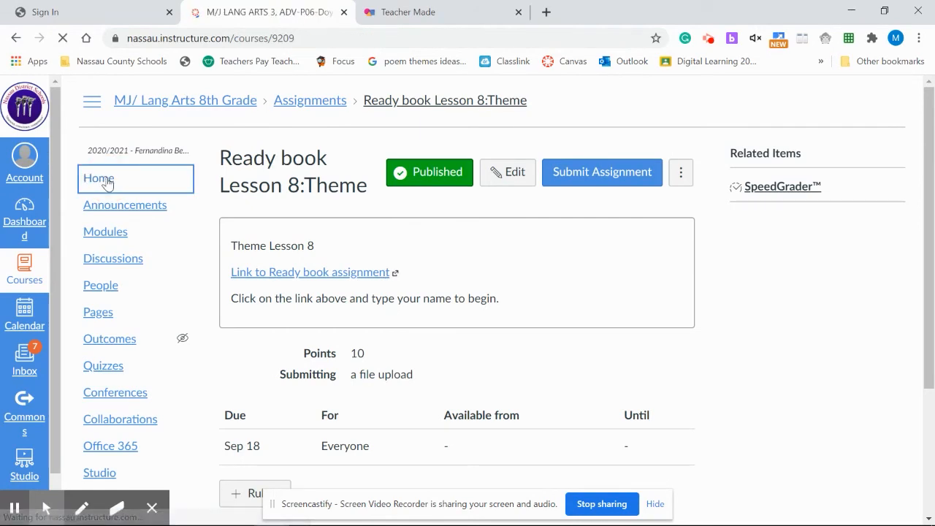
{"action": "left_click", "coordinate": [98, 178]}
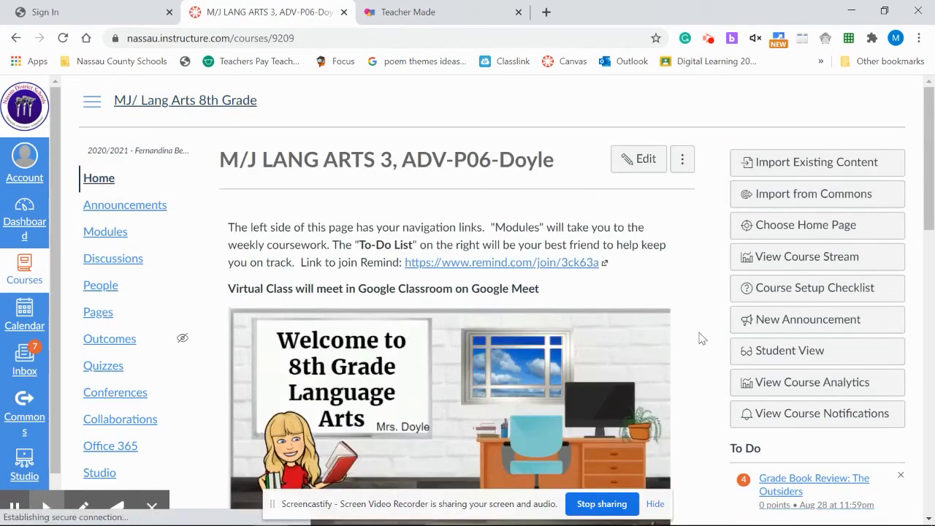
{"action": "left_click", "coordinate": [816, 351]}
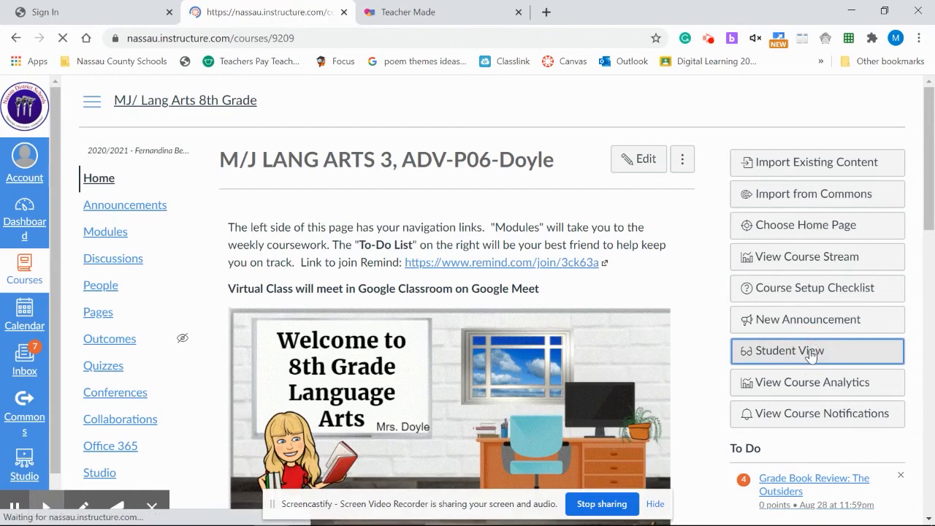
{"action": "left_click", "coordinate": [810, 351]}
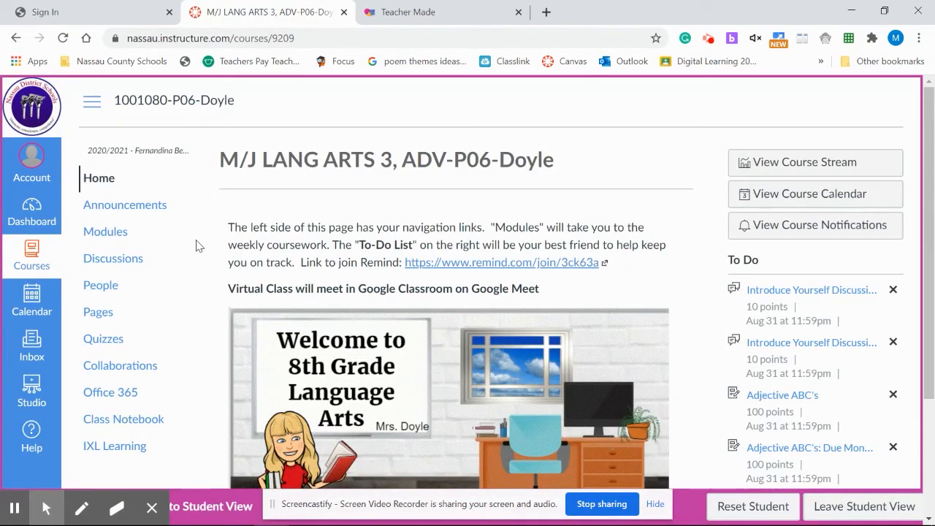
{"action": "left_click", "coordinate": [105, 231]}
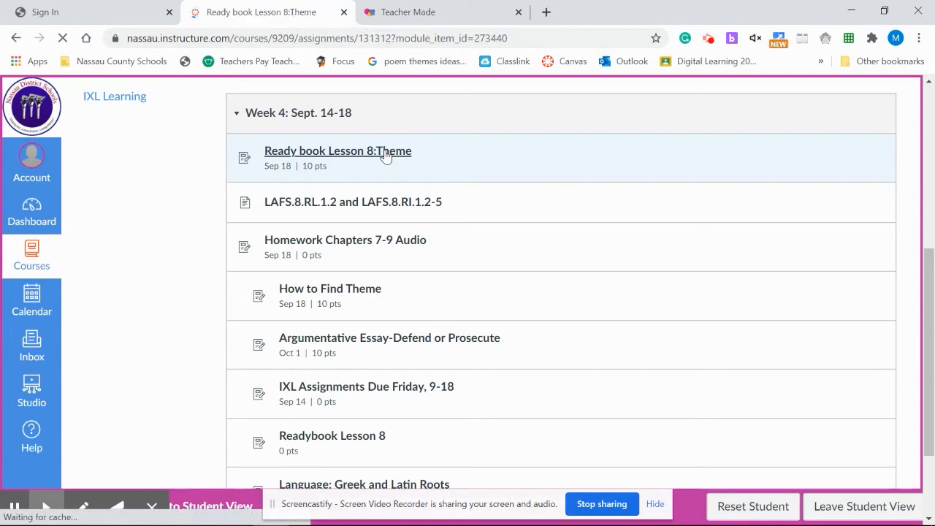
{"action": "left_click", "coordinate": [338, 150]}
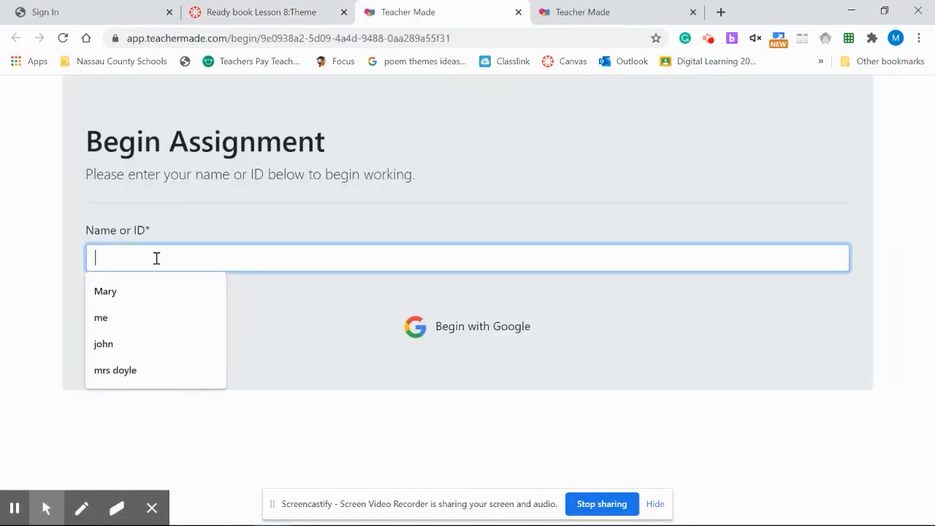
Step: Fill in the name Mary and start the Lesson 8: Determining Theme worksheet
{"action": "left_click", "coordinate": [105, 292]}
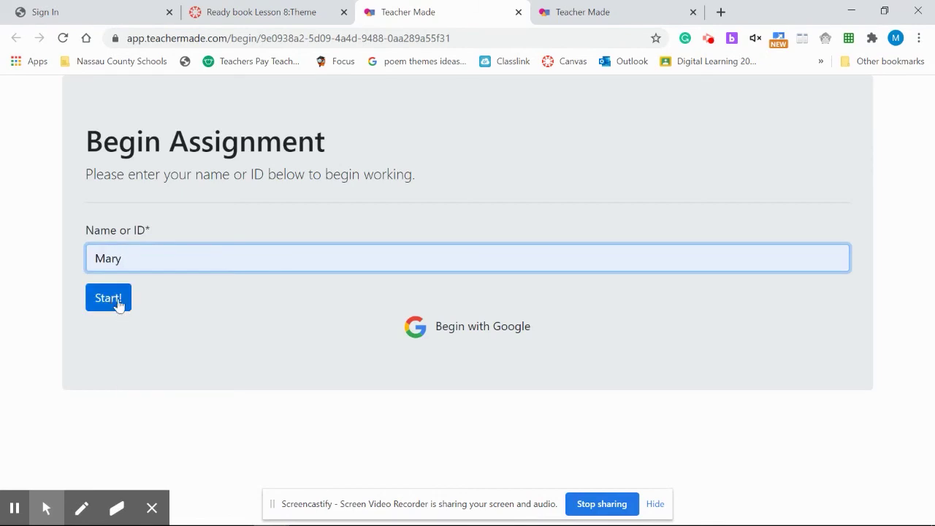
{"action": "left_click", "coordinate": [108, 298]}
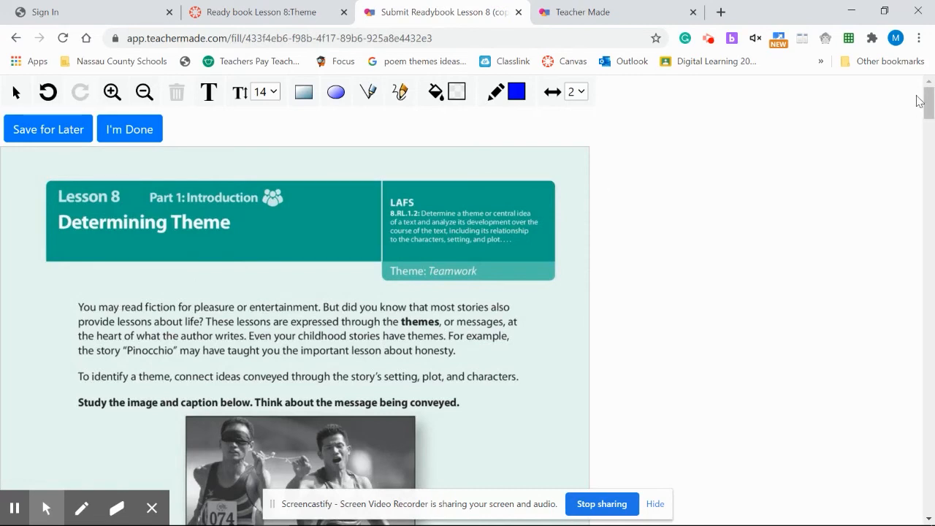
{"action": "scroll", "scroll_direction": "down", "scroll_amount": 3}
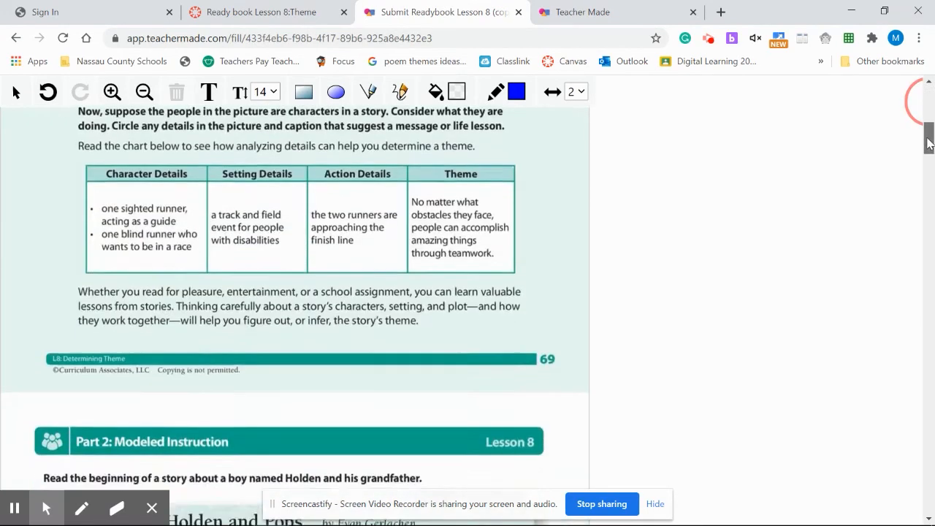
{"action": "scroll", "scroll_direction": "down", "scroll_amount": 3}
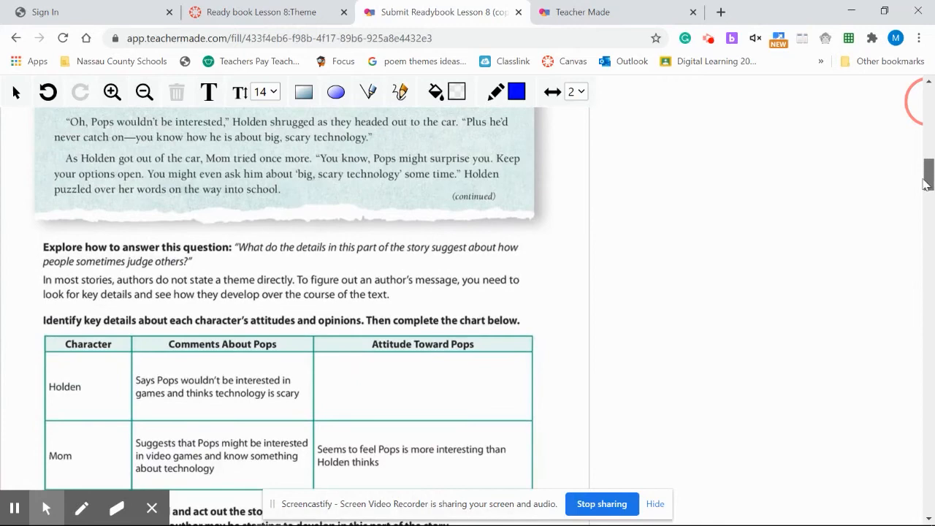
{"action": "scroll", "scroll_direction": "down", "scroll_amount": 3}
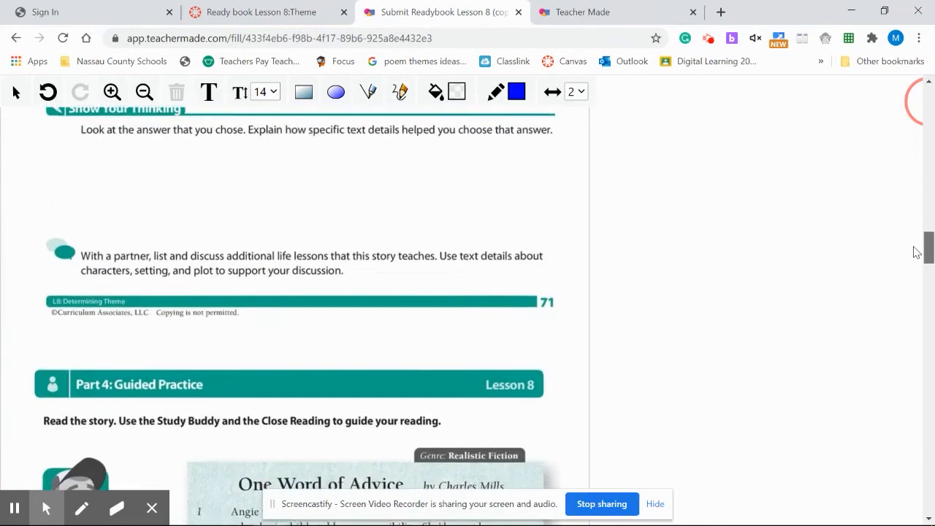
{"action": "scroll", "scroll_direction": "down", "scroll_amount": 3}
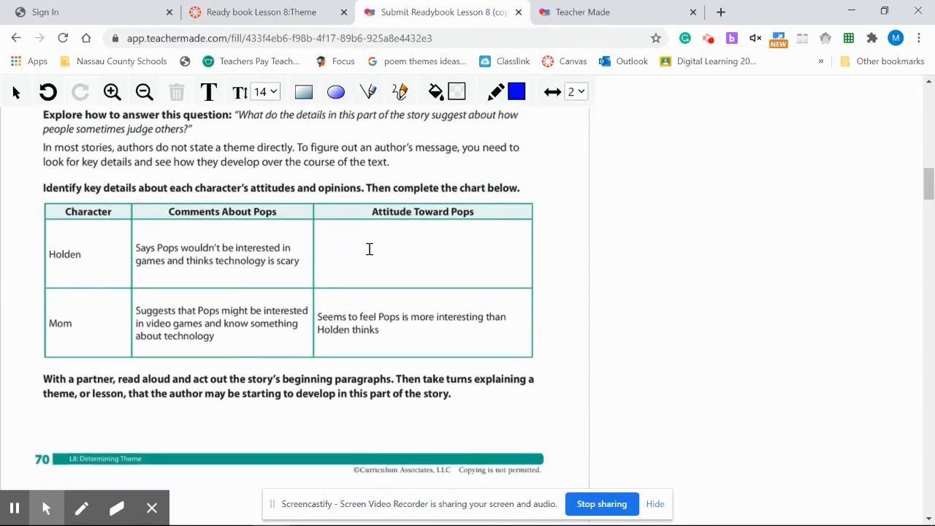
{"action": "type", "text": "mmmmmm"}
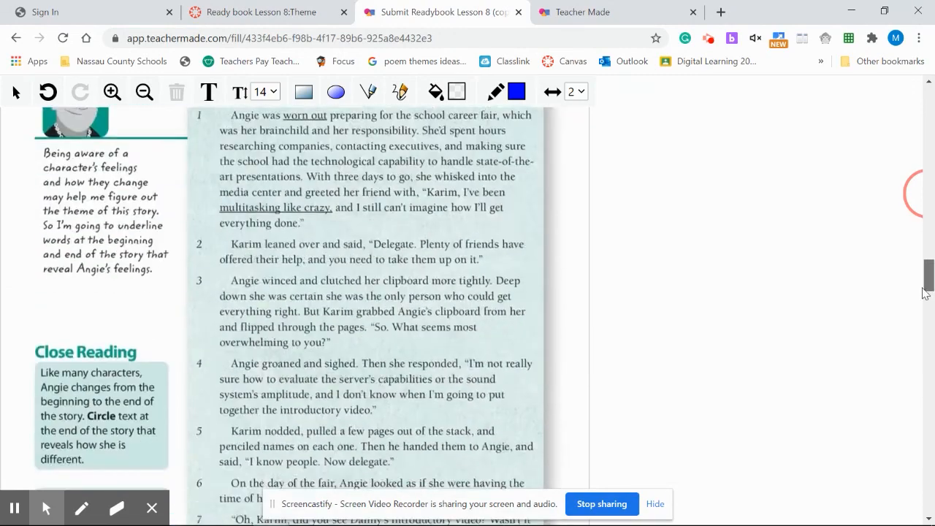
{"action": "scroll", "scroll_direction": "down", "scroll_amount": 3}
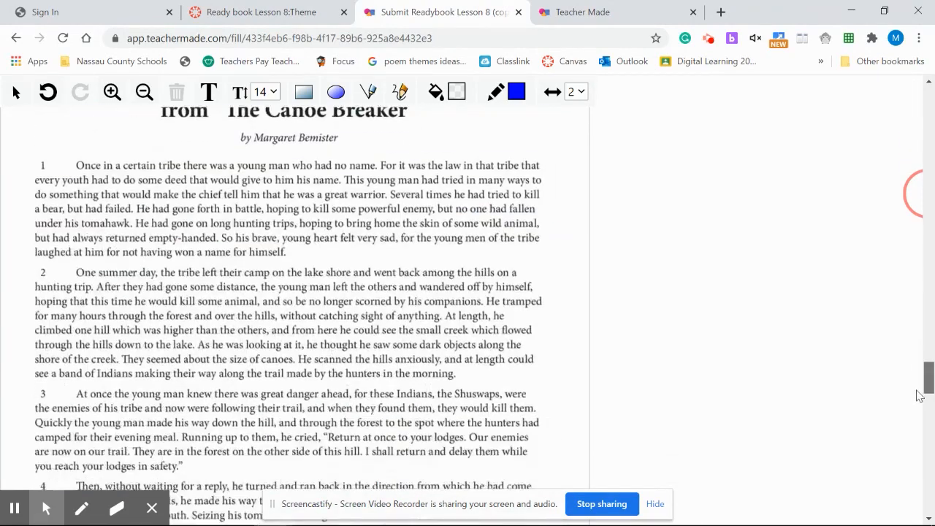
{"action": "scroll", "scroll_direction": "down", "scroll_amount": 3}
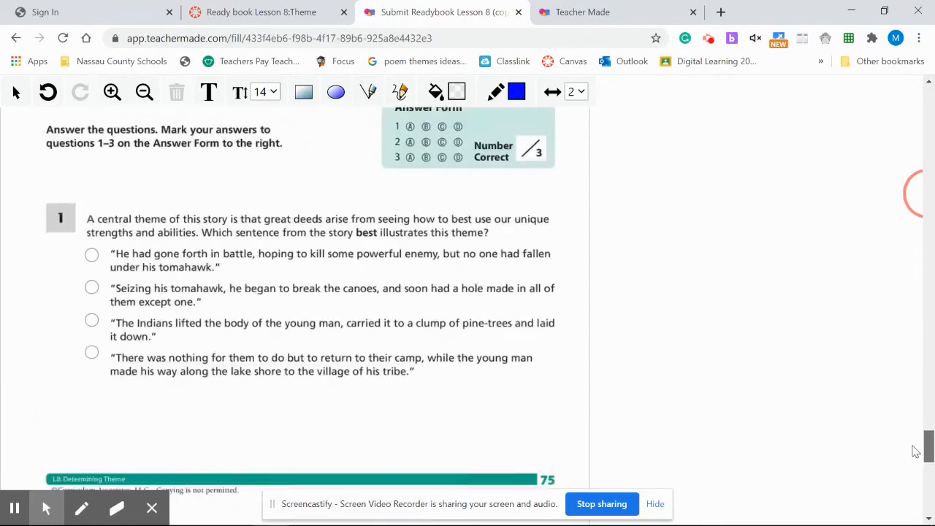